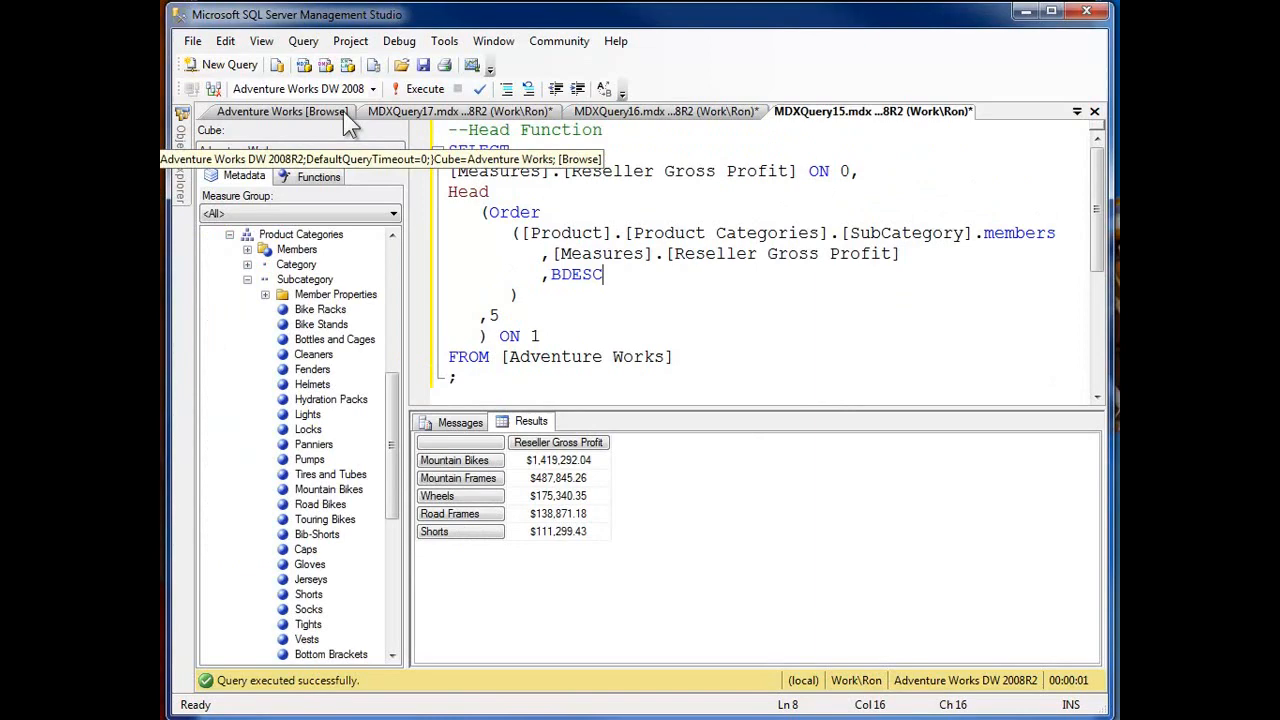
Step: Review the Lead query, then show the Lag query with its April 2006 result of $882,899.94
left_click(428, 112)
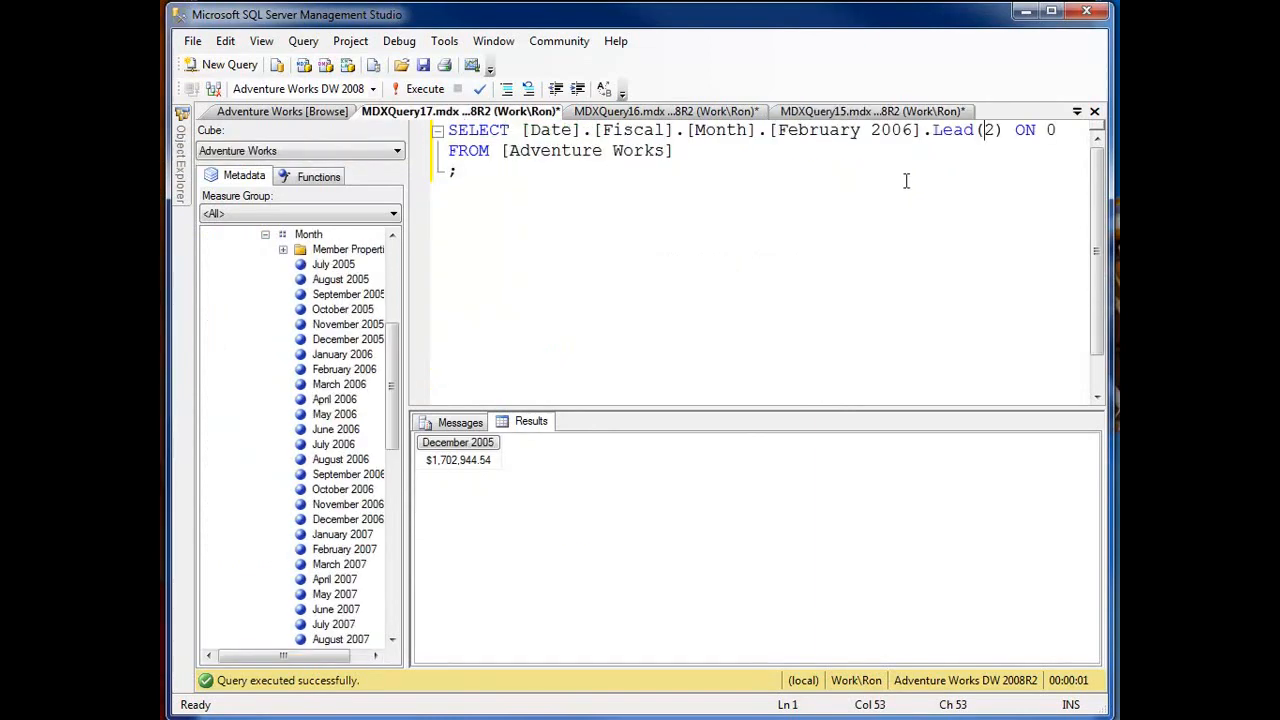
left_click(284, 110)
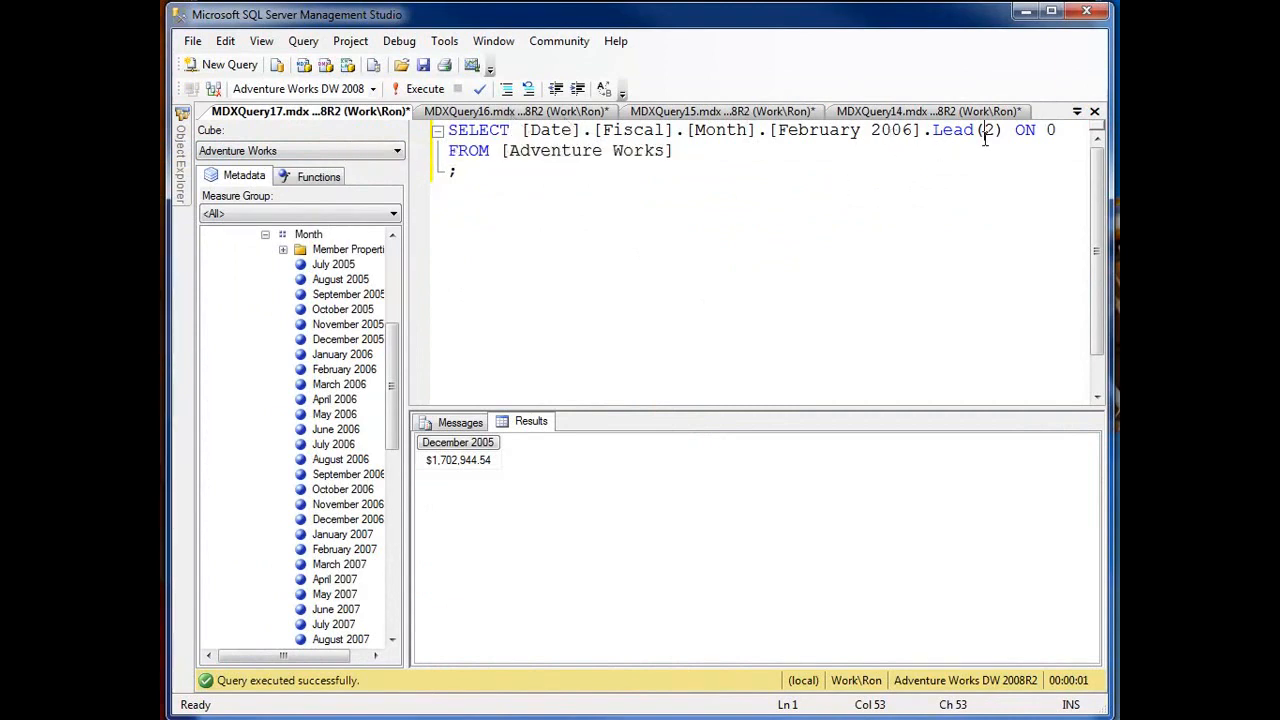
mouse_move(432, 464)
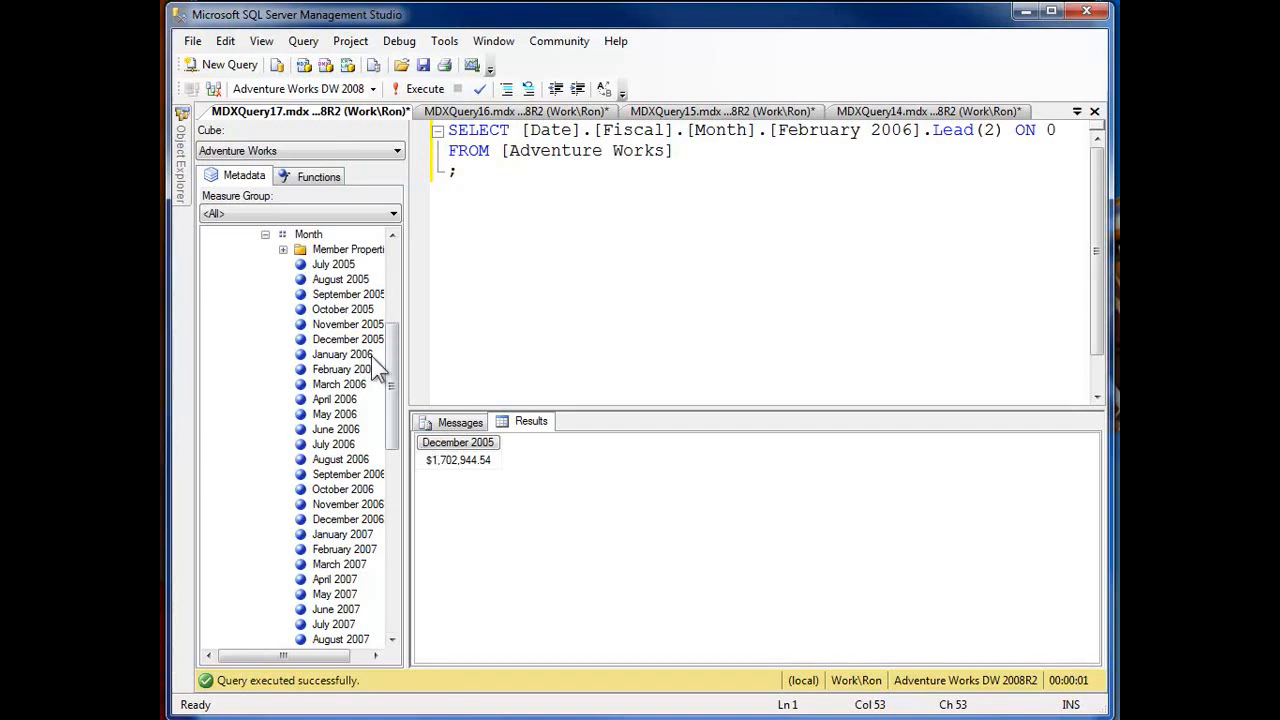
mouse_move(500, 256)
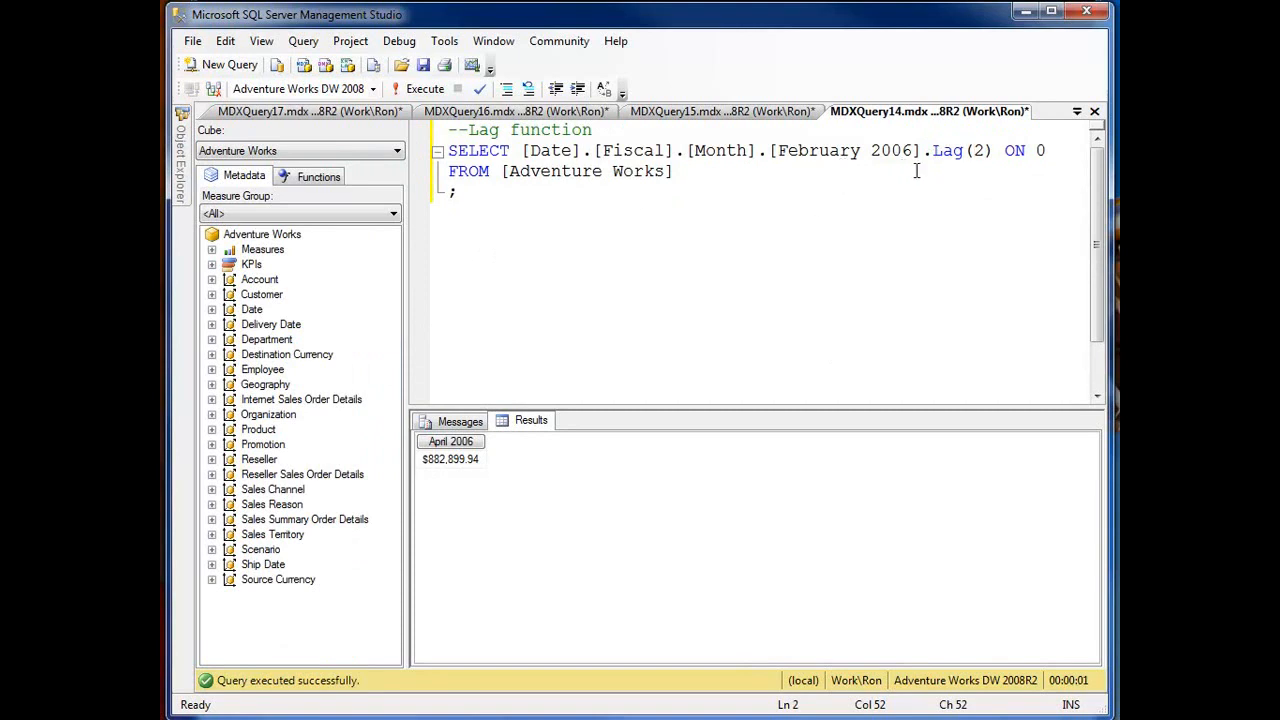
mouse_move(476, 458)
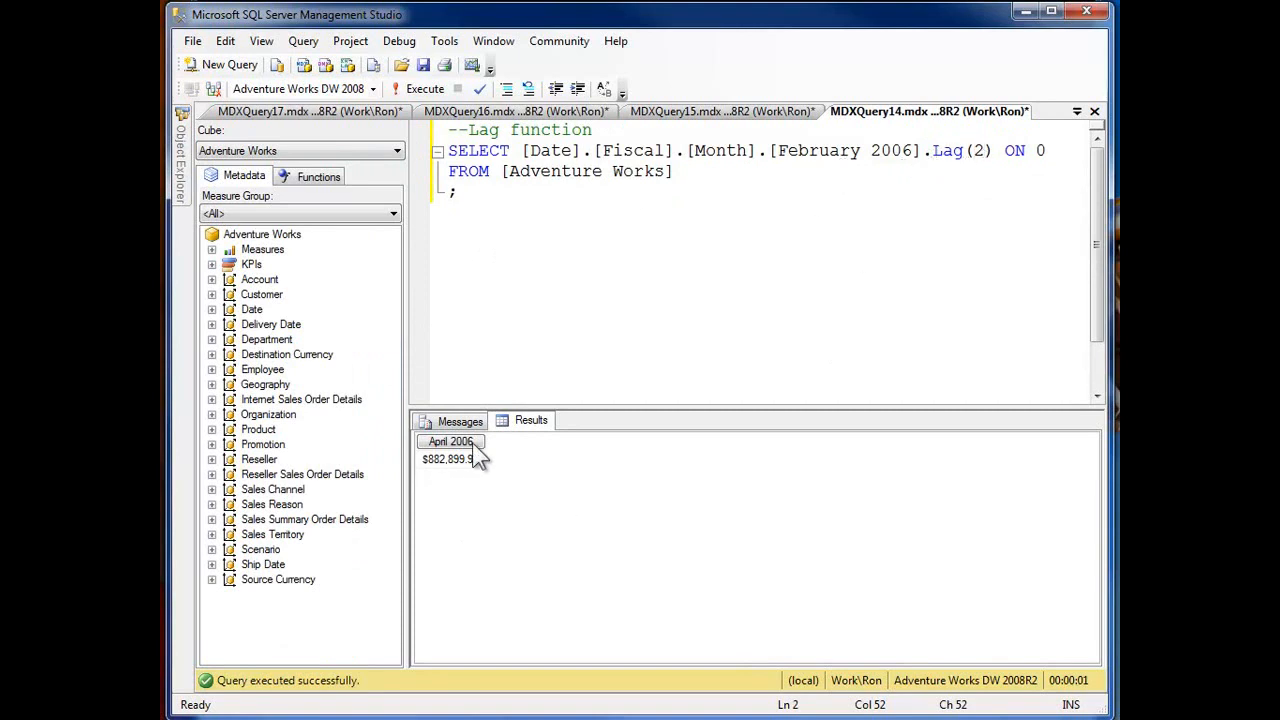
Step: Change Lag(2) to Lag(-2), then bring up the Tail query document
left_click(444, 458)
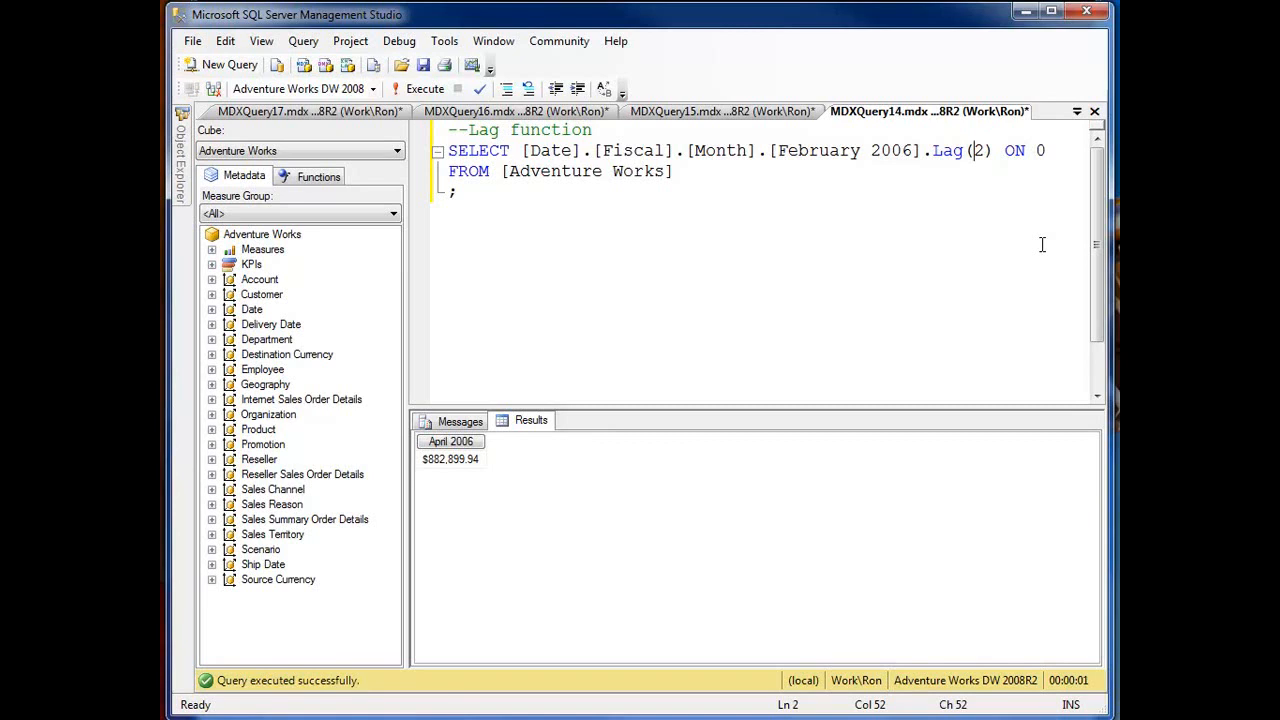
type("-")
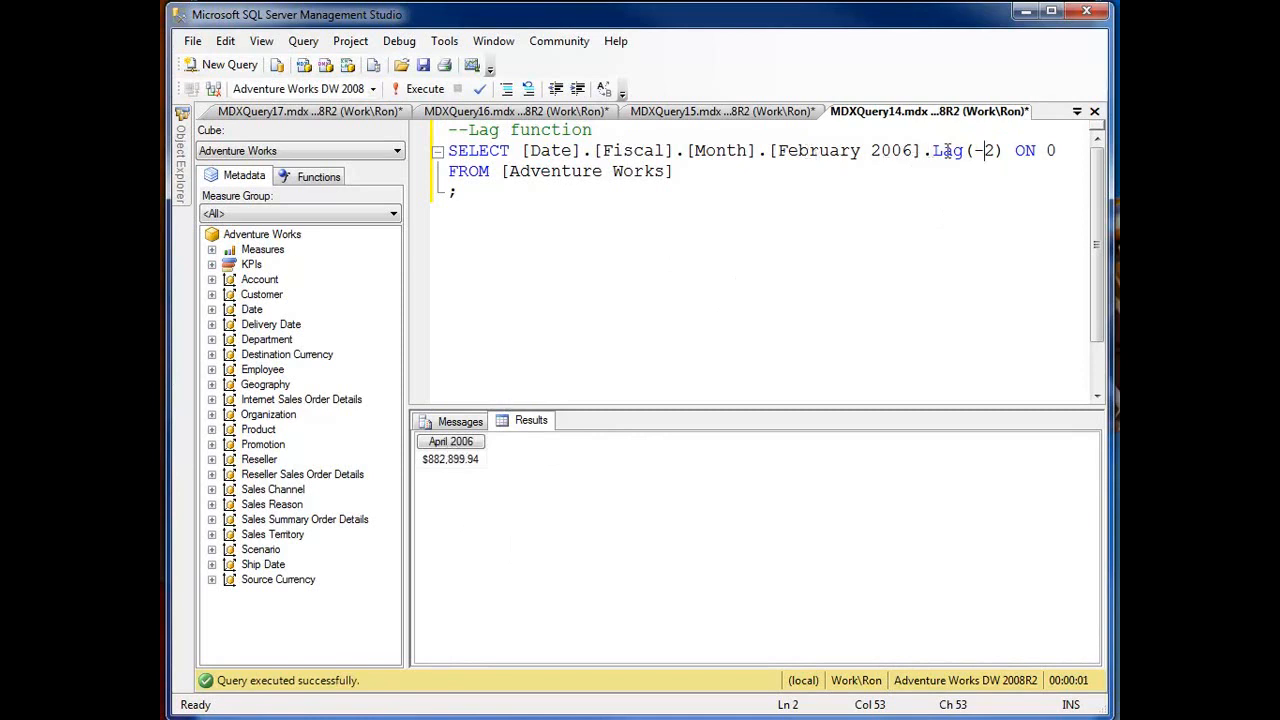
left_click(496, 112)
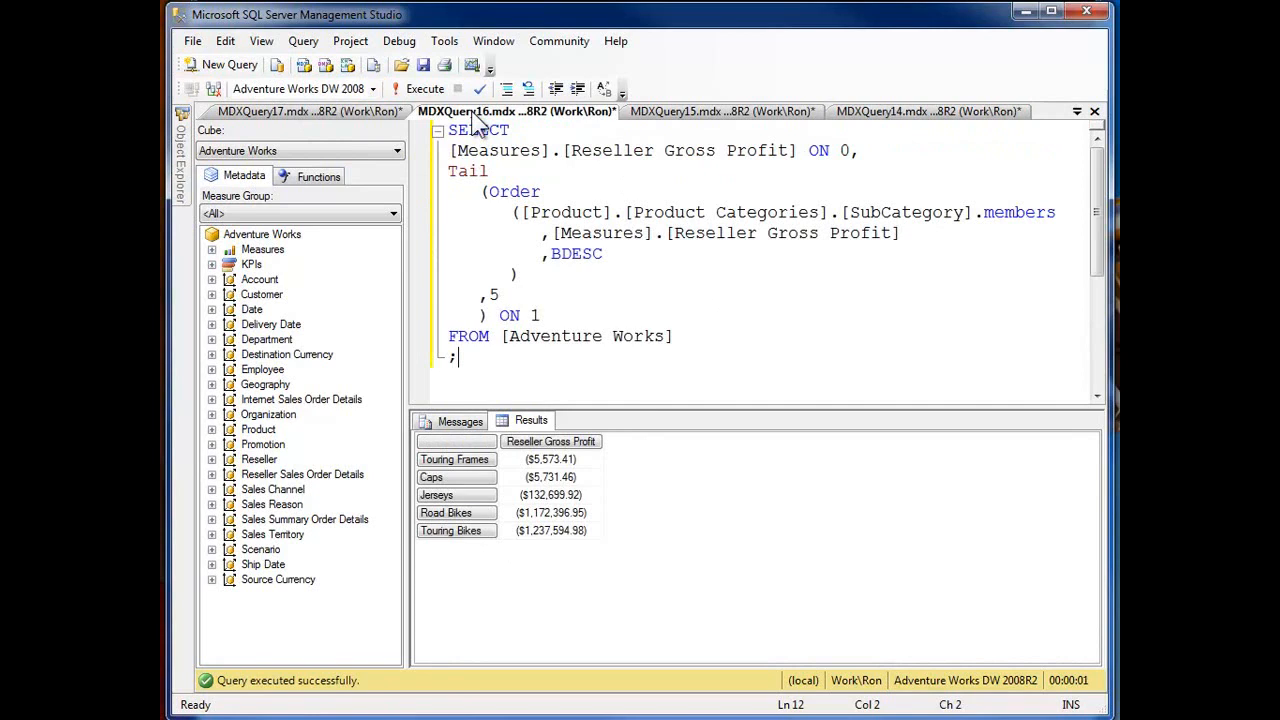
Step: Change Lead(2) to Lead(-2) and re-run it, returning December 2005, then show the Head query
left_click(290, 112)
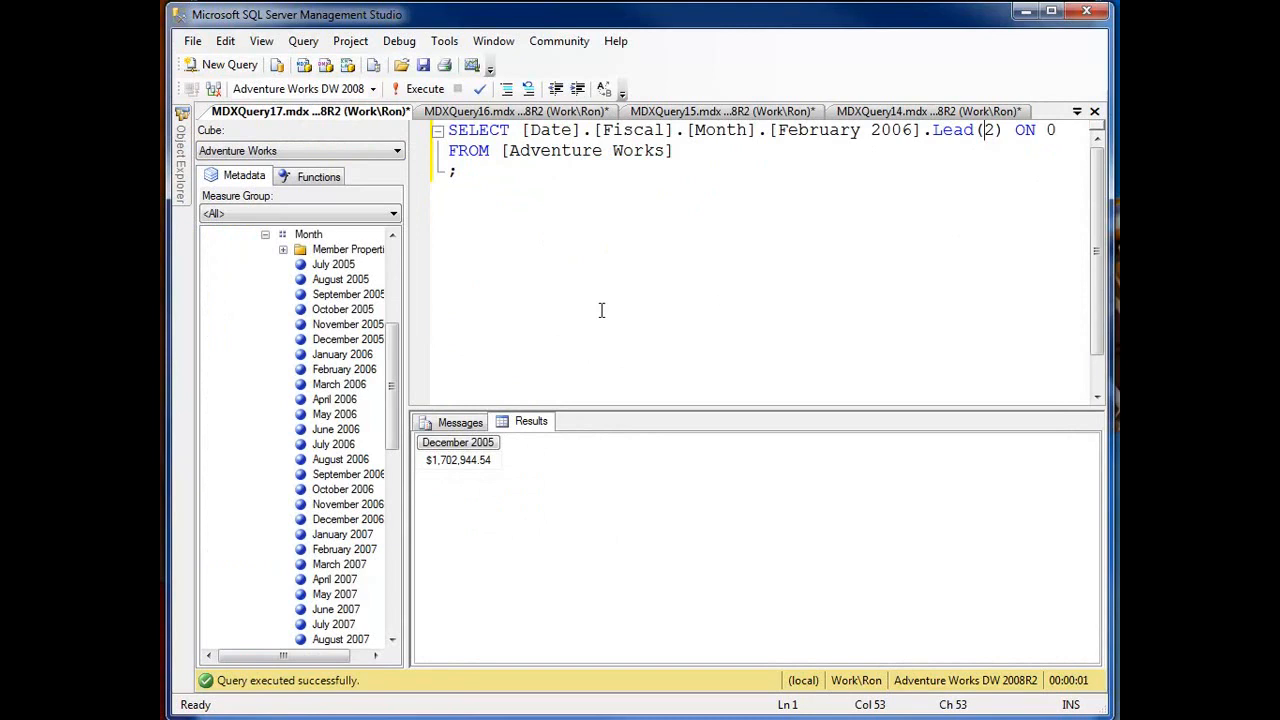
type("-")
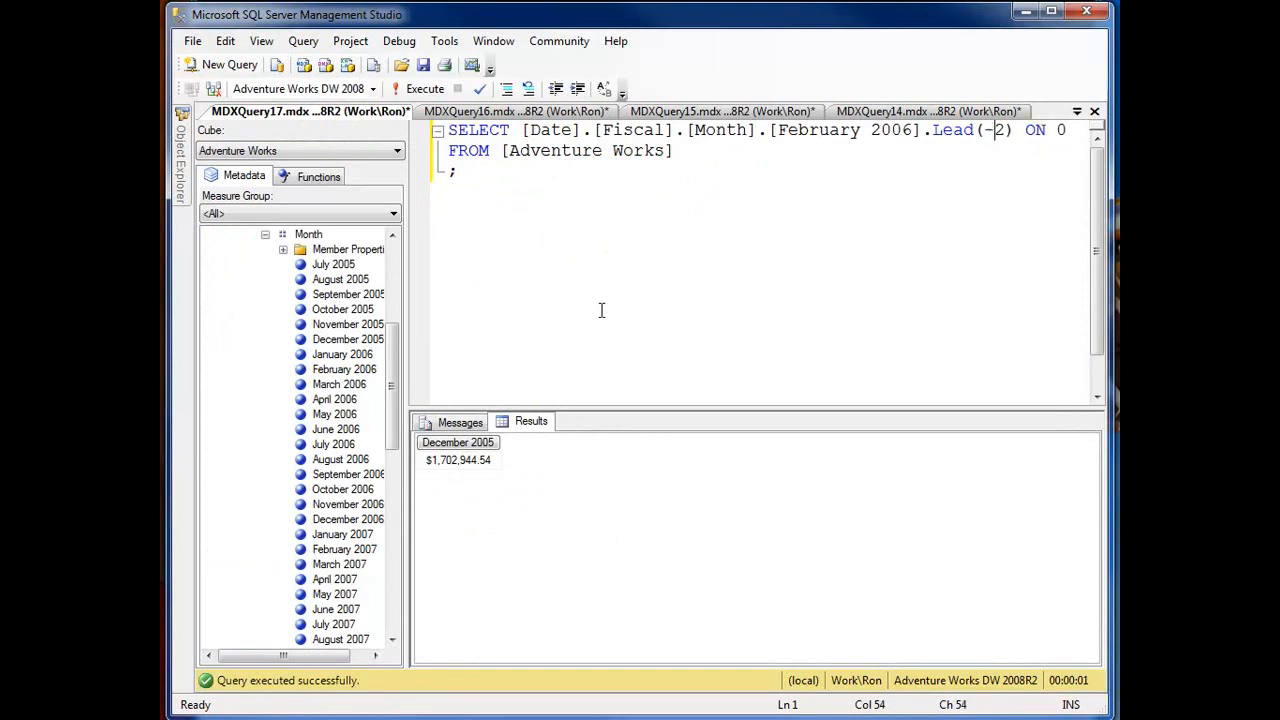
left_click(420, 88)
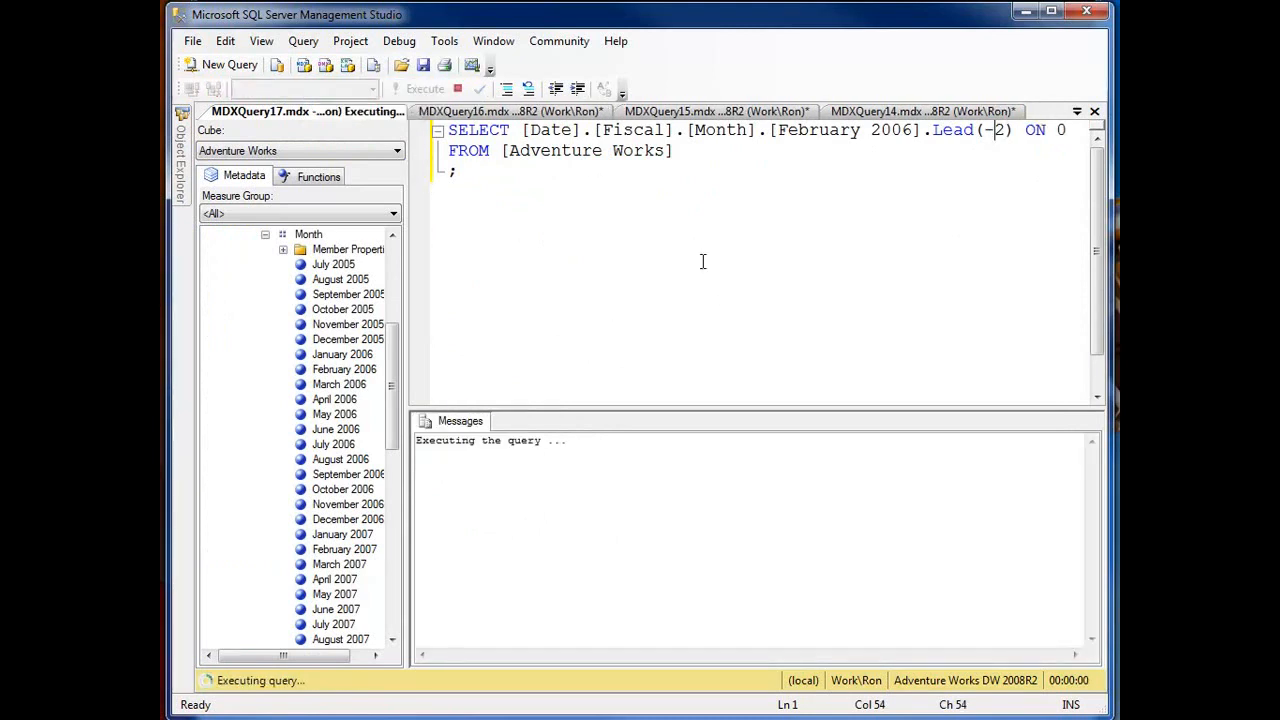
left_click(416, 88)
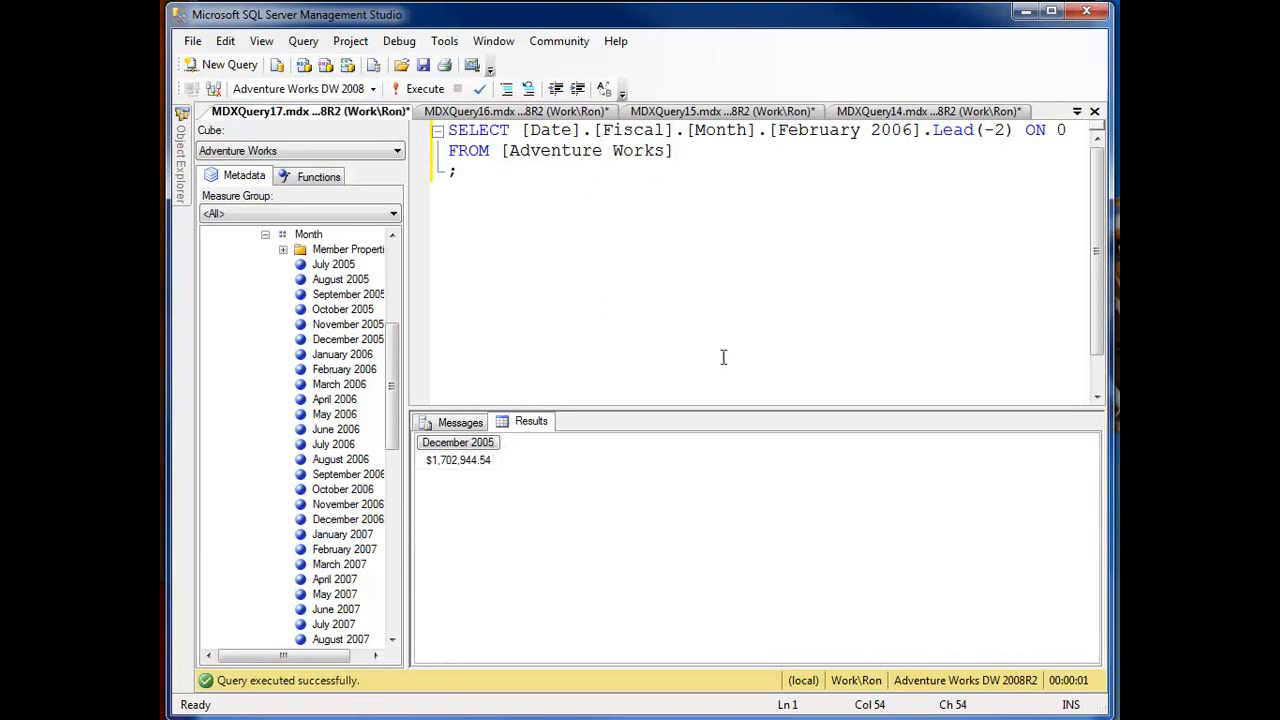
mouse_move(988, 212)
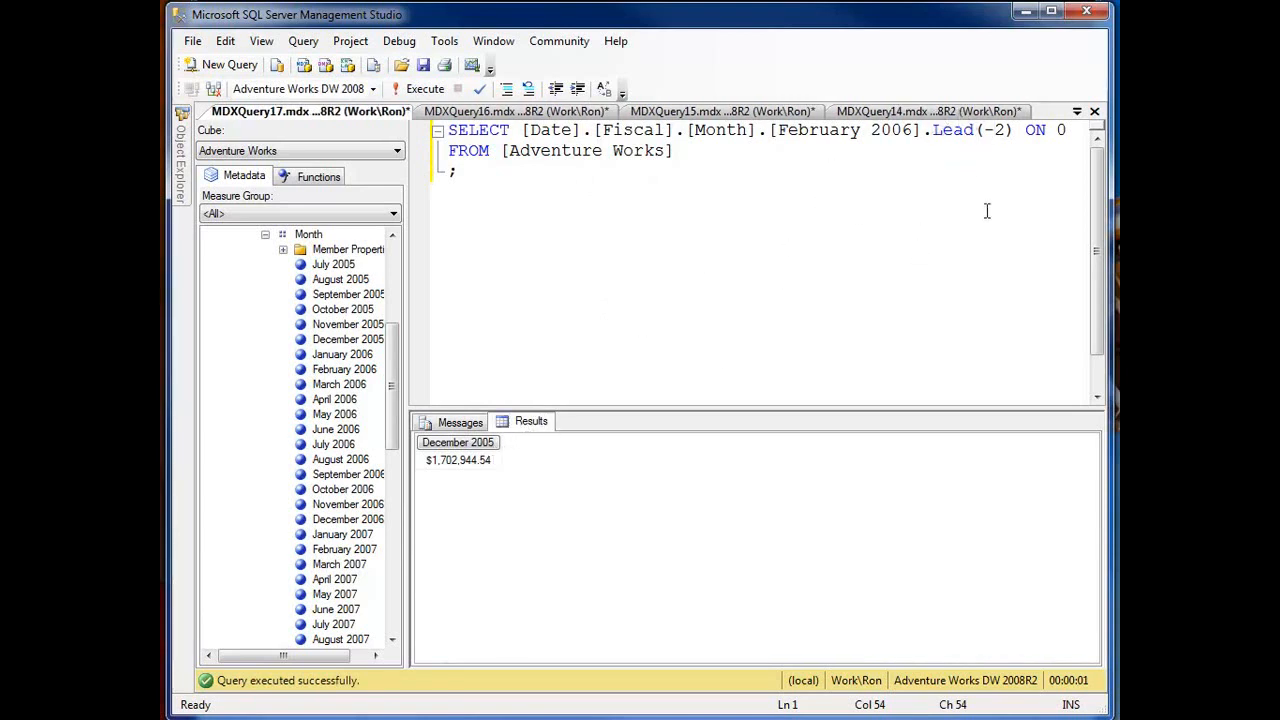
mouse_move(844, 186)
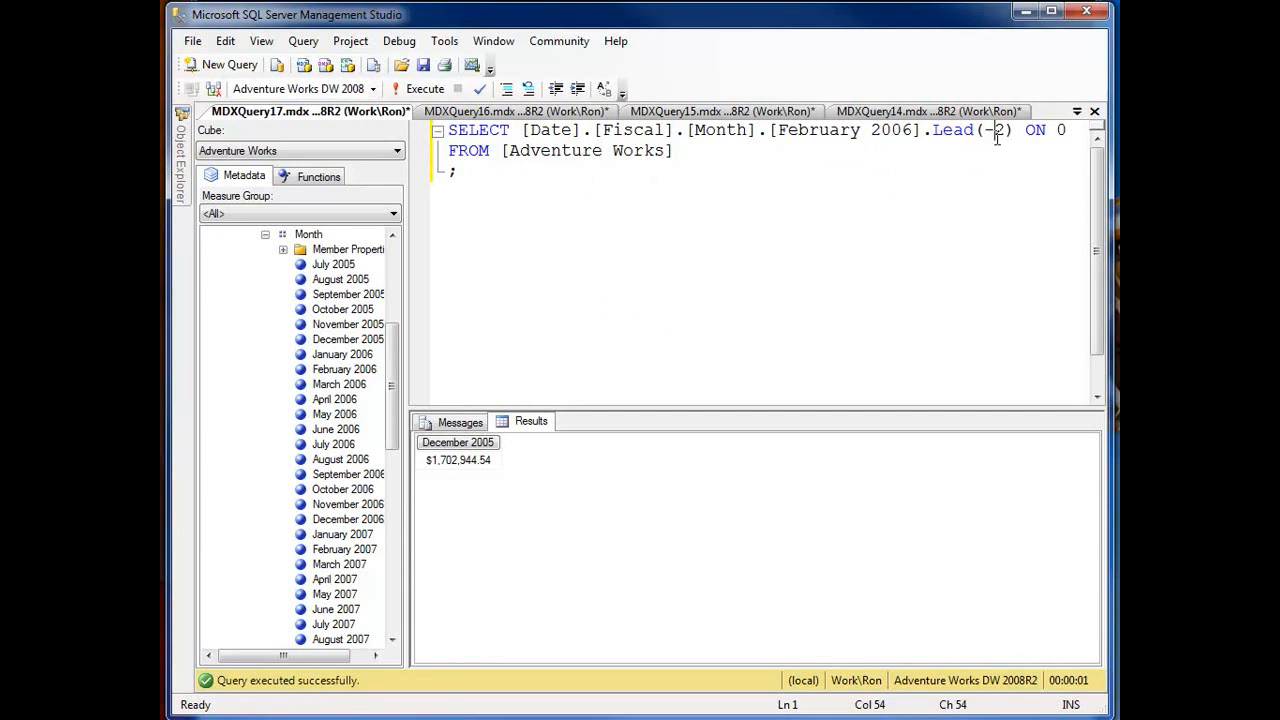
mouse_move(682, 236)
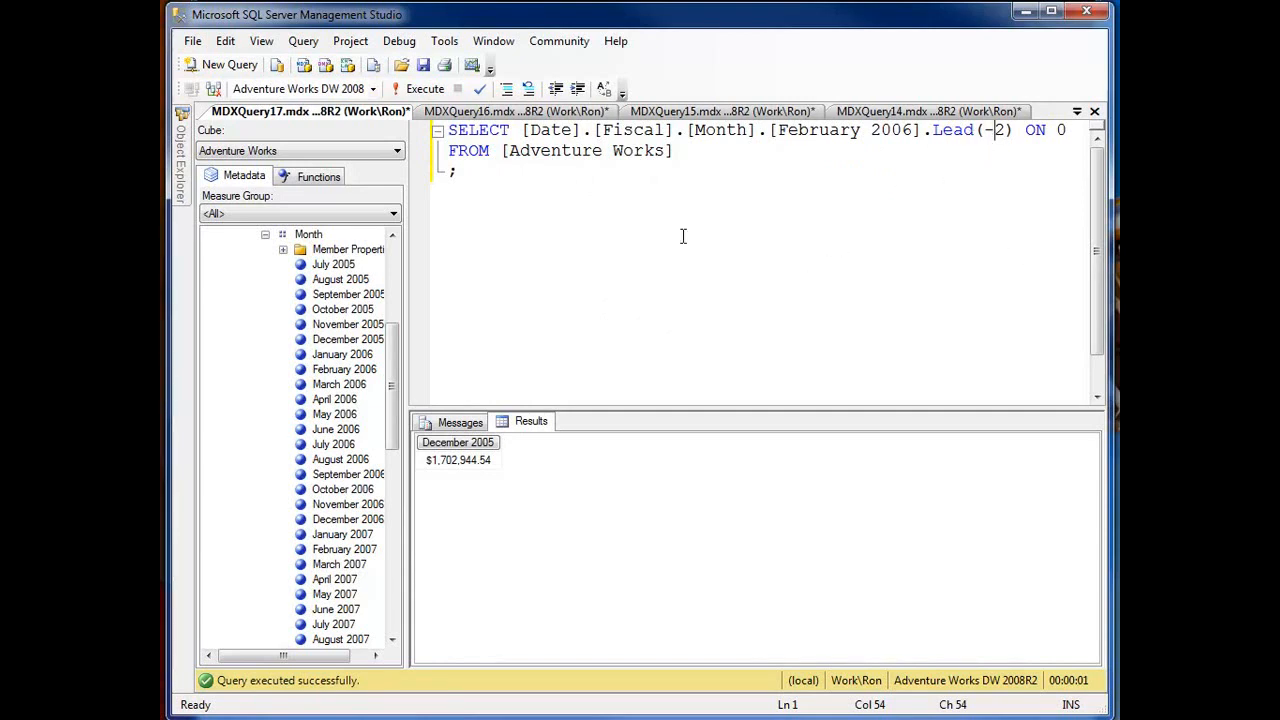
left_click(516, 112)
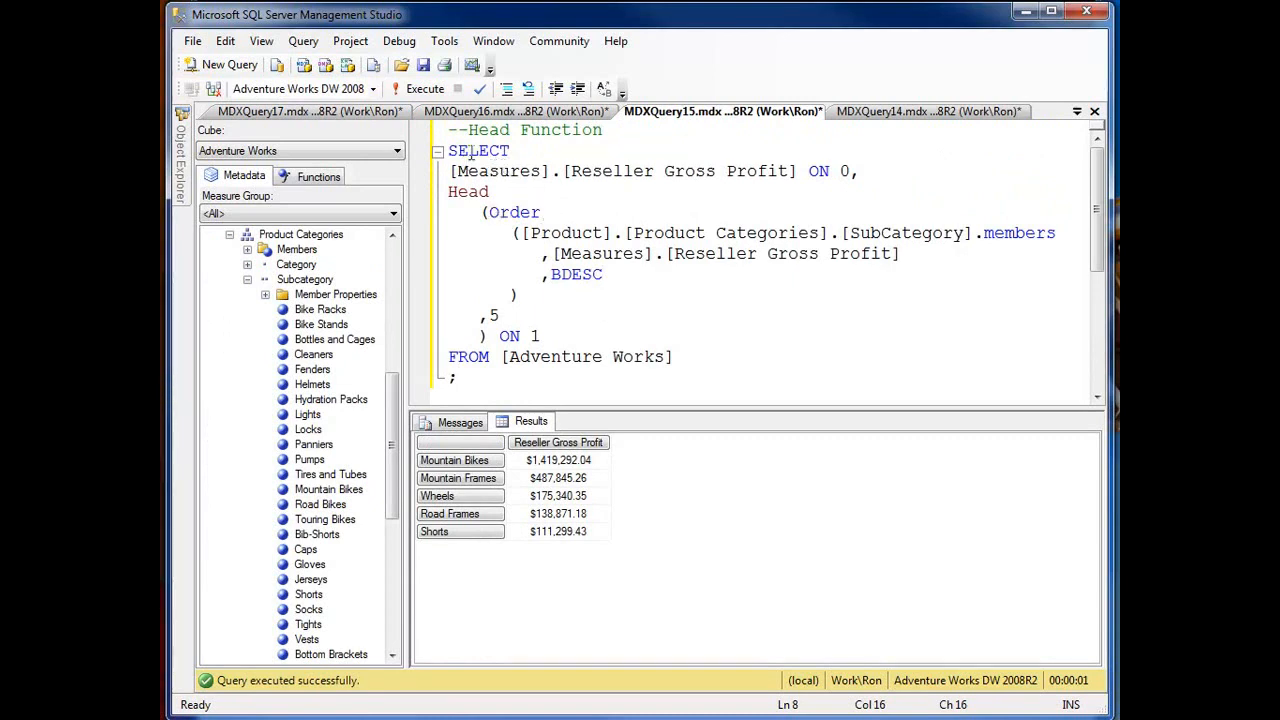
mouse_move(588, 556)
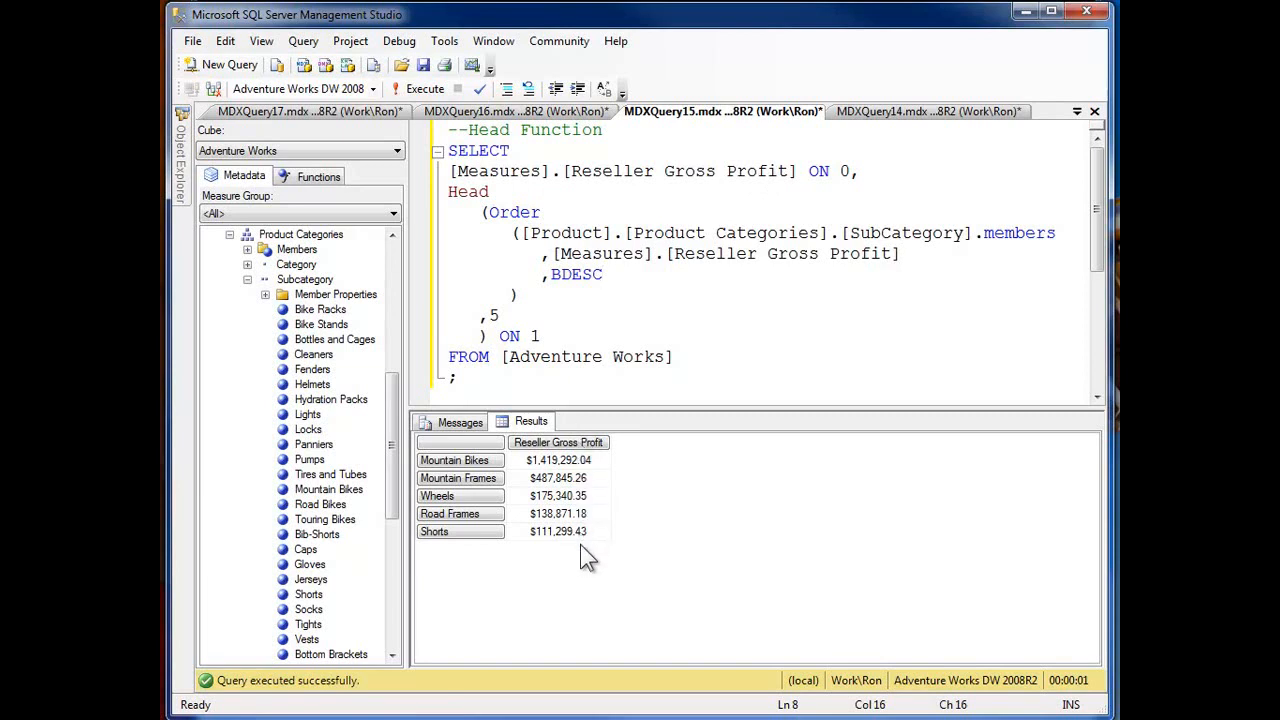
mouse_move(470, 218)
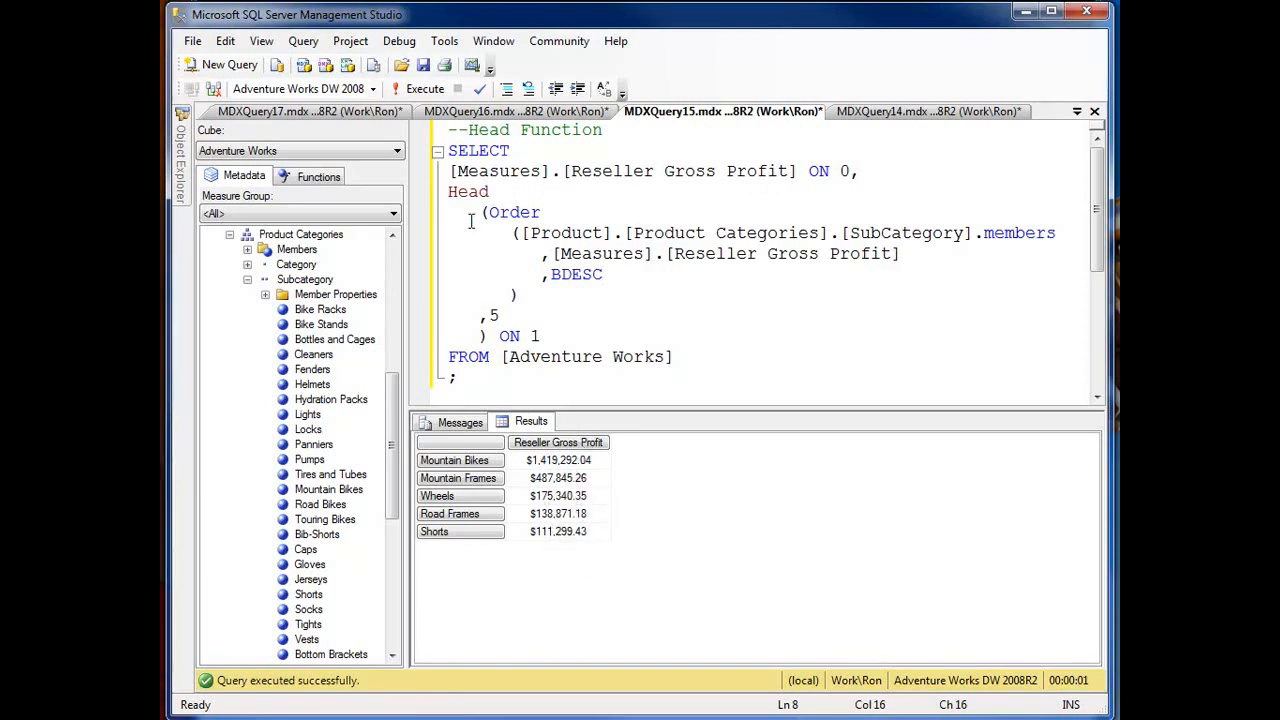
mouse_move(524, 468)
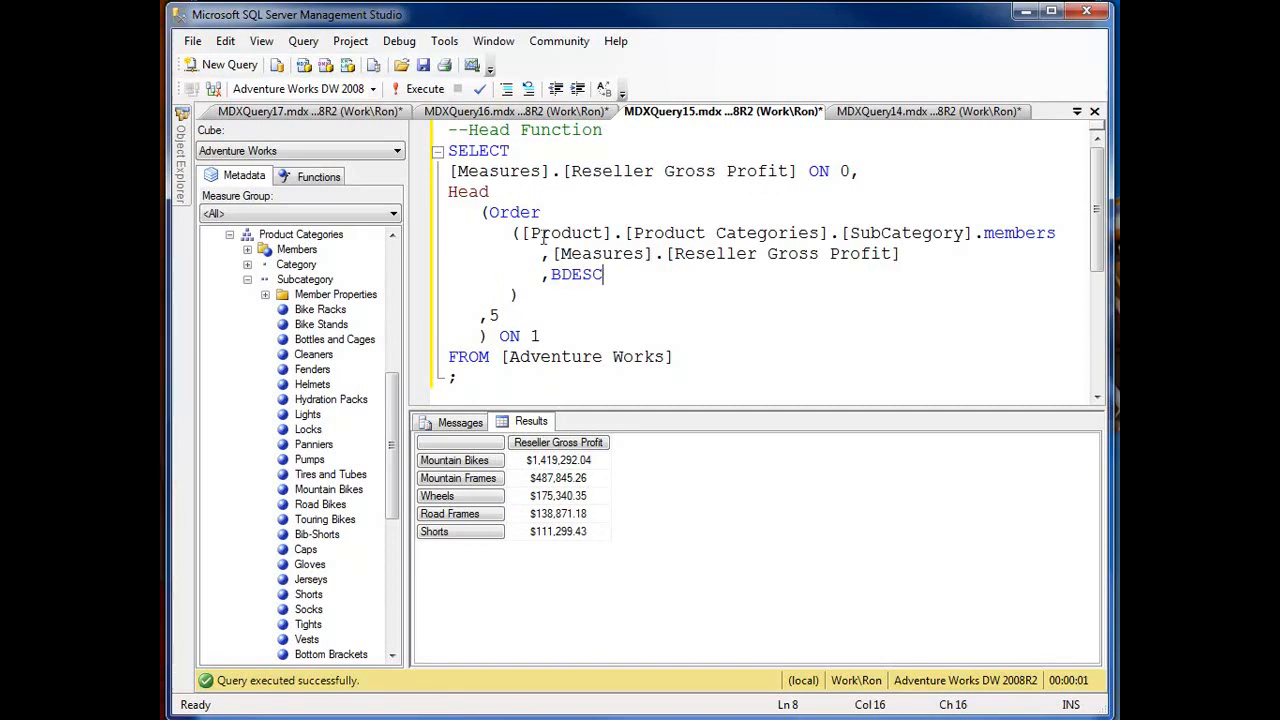
mouse_move(666, 276)
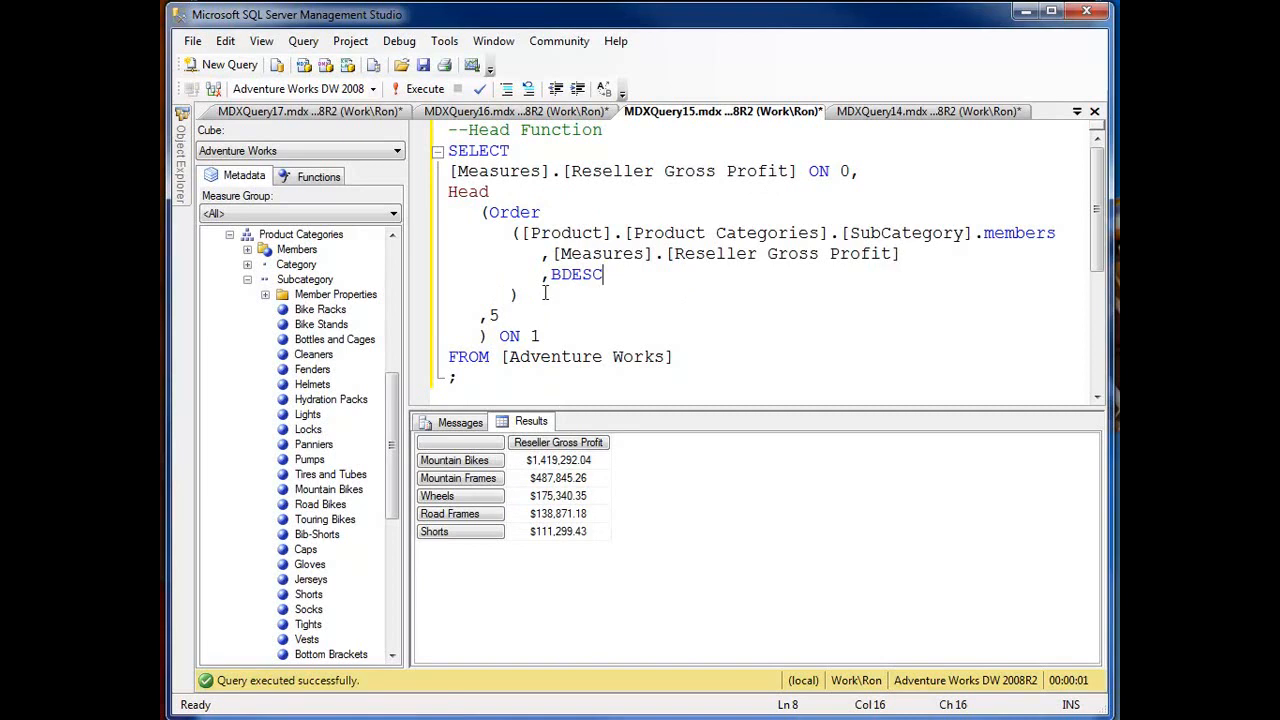
mouse_move(612, 330)
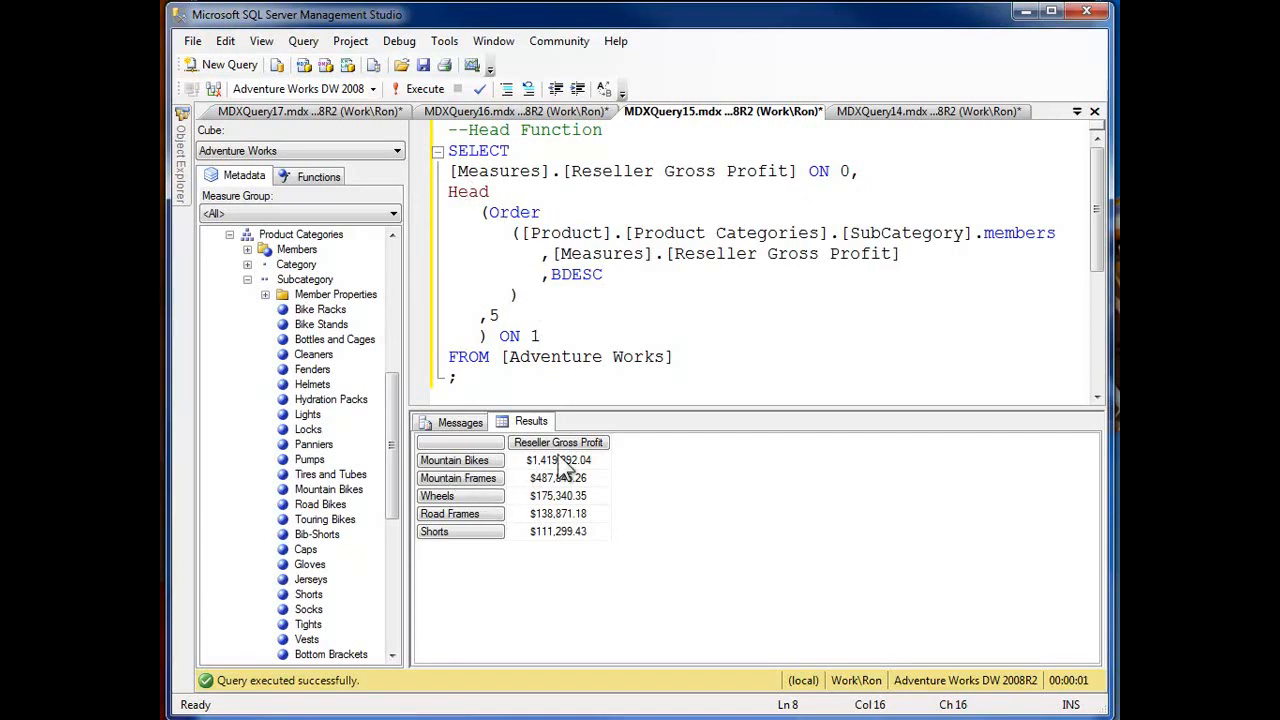
mouse_move(564, 552)
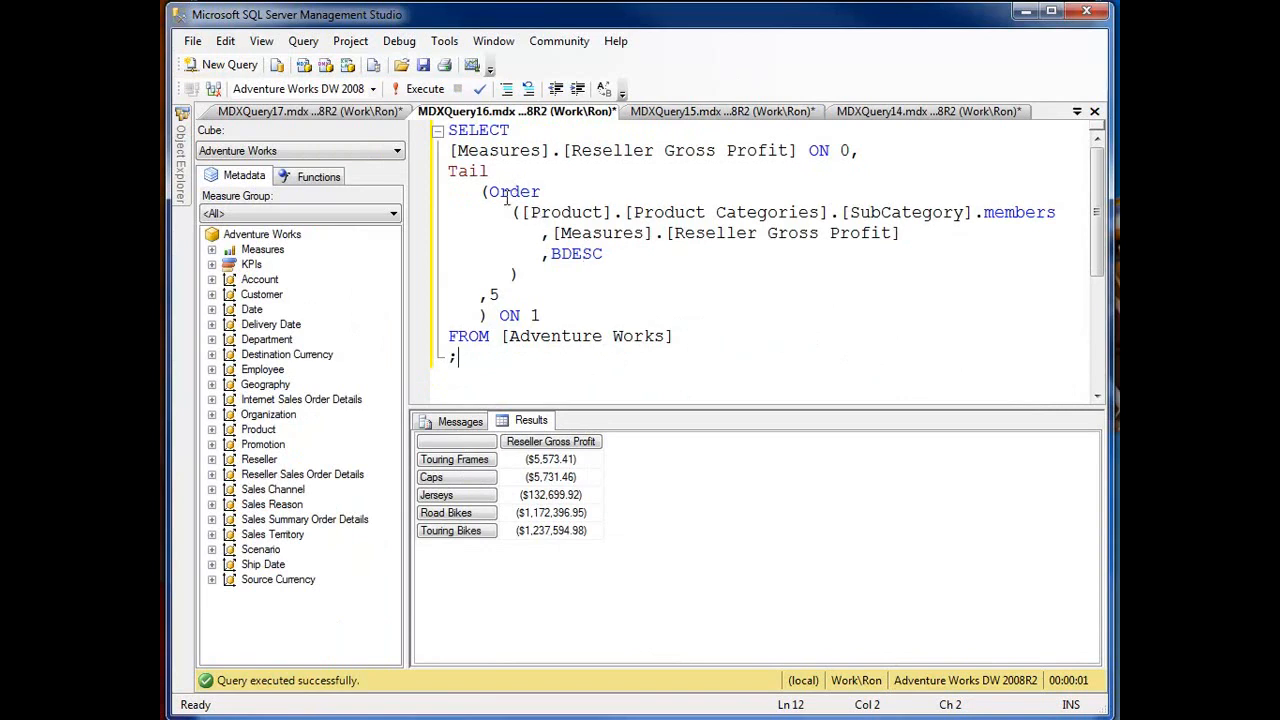
mouse_move(540, 560)
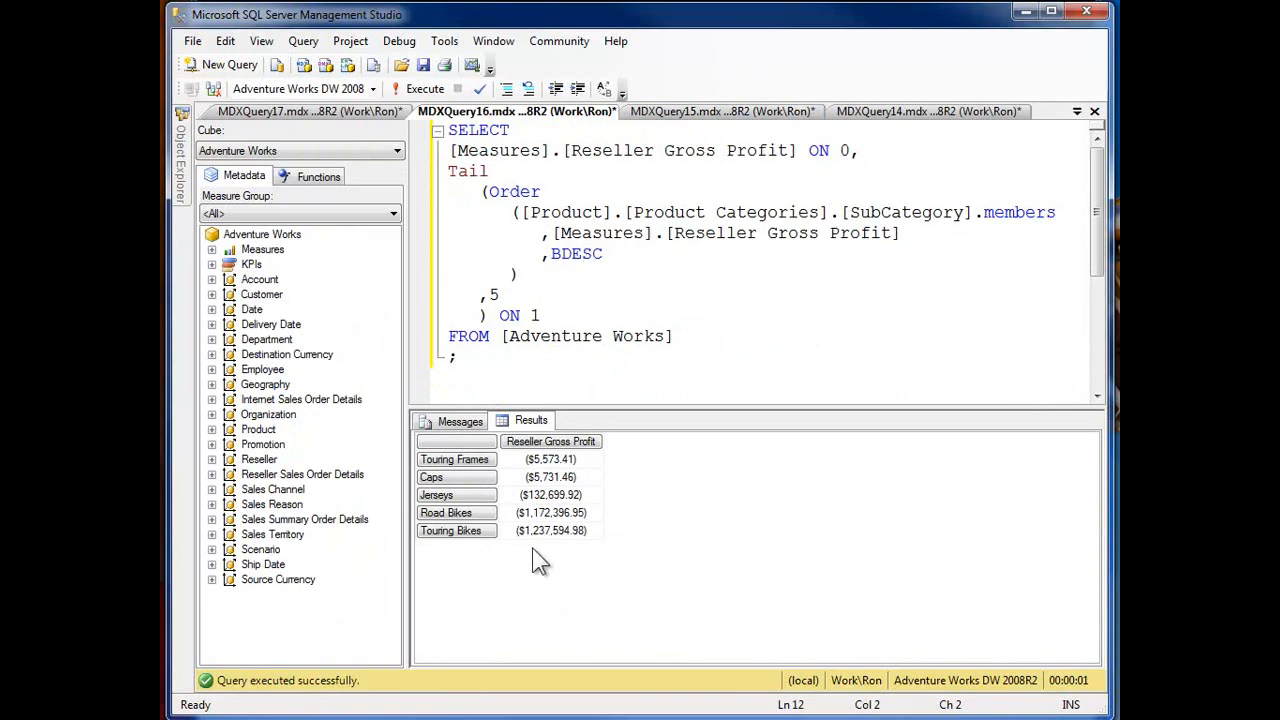
mouse_move(580, 462)
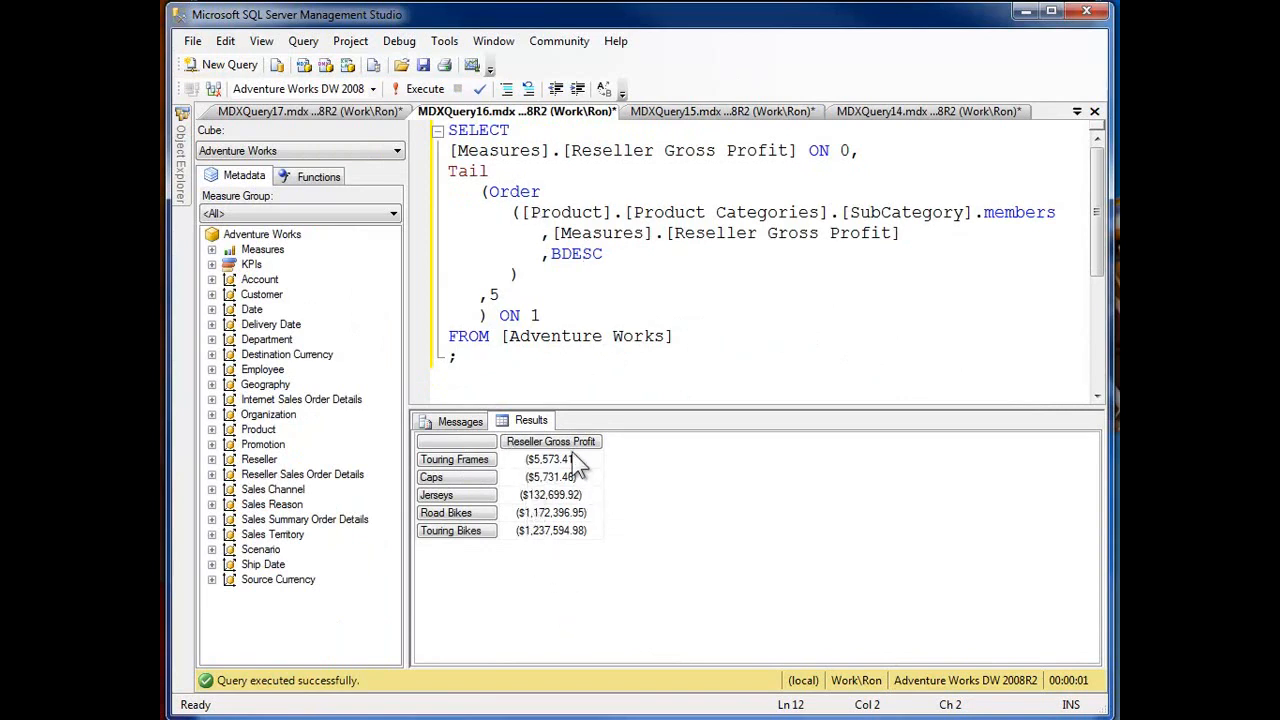
Step: Replace BDESC with BASC in the Tail query and re-run it, listing Shorts through Mountain Bikes
left_click(608, 254)
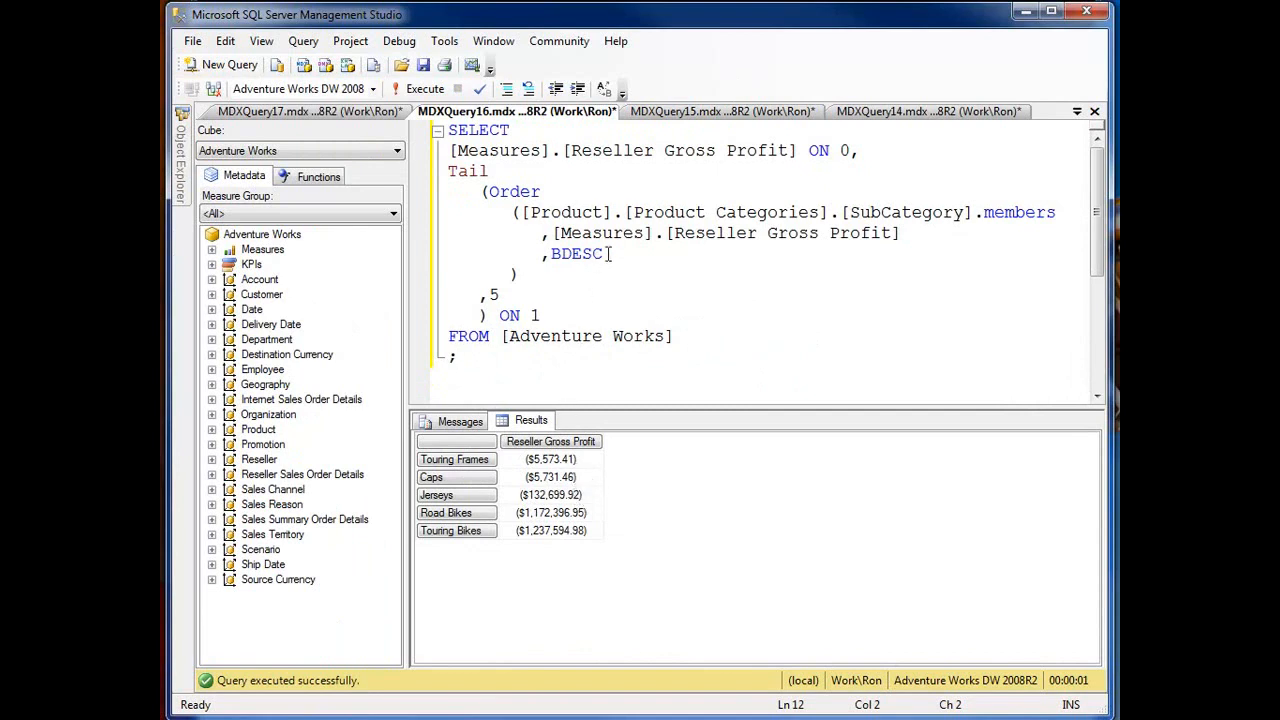
key("BackSpace")
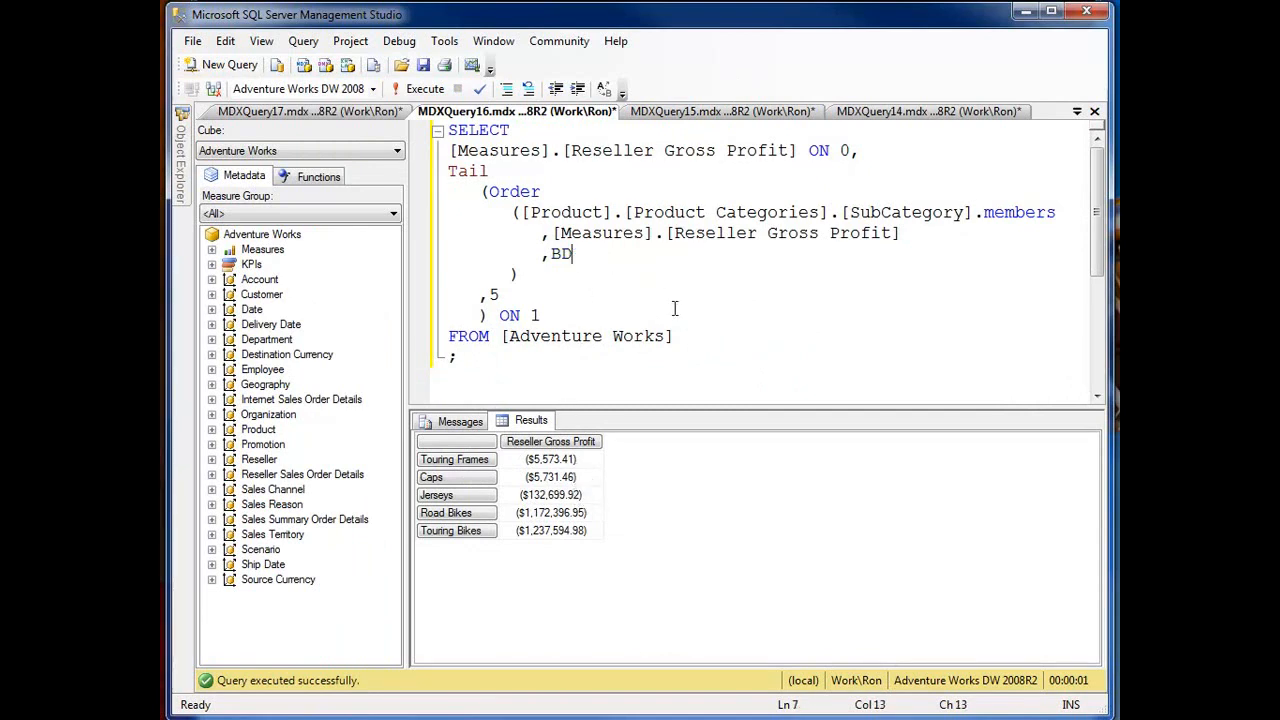
type("asc")
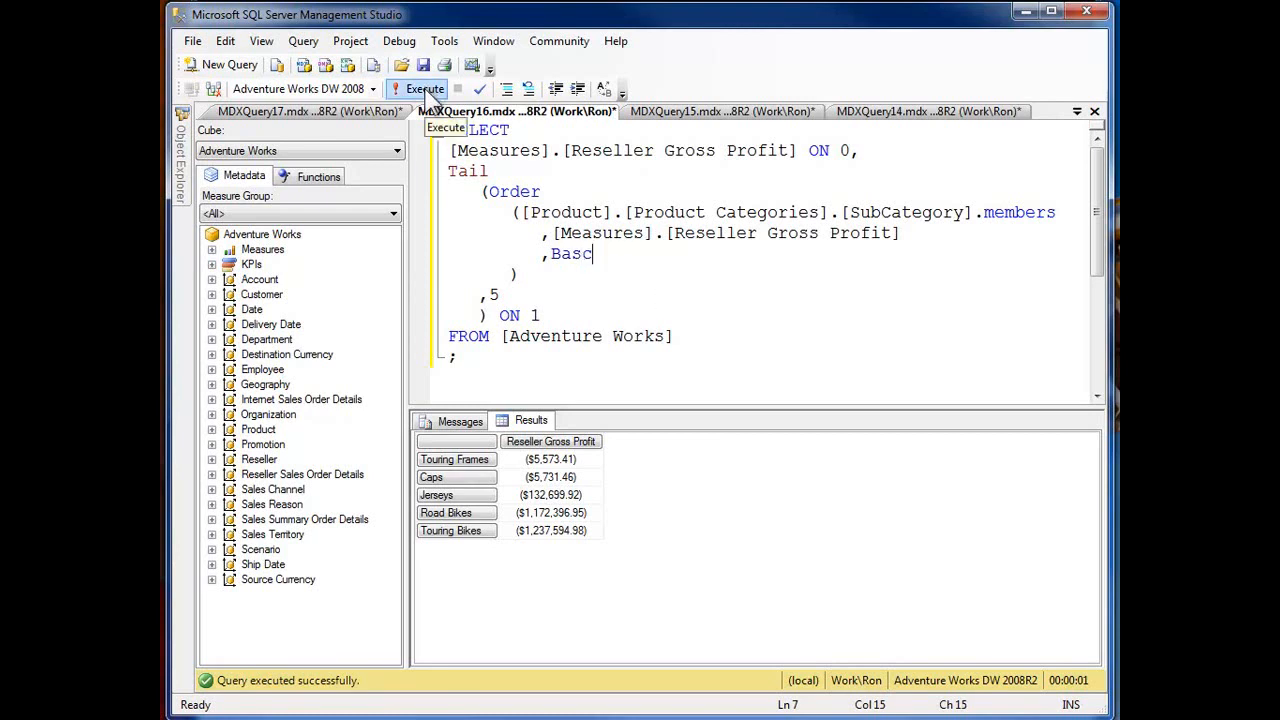
left_click(420, 88)
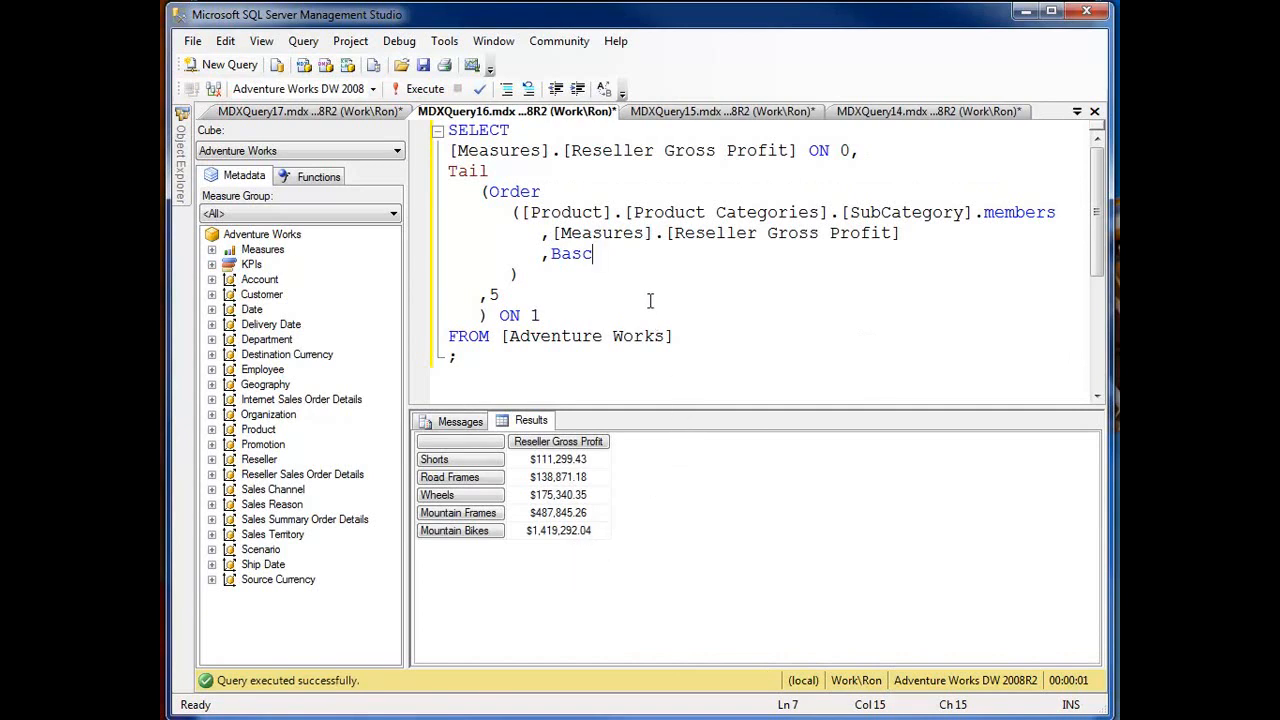
mouse_move(772, 376)
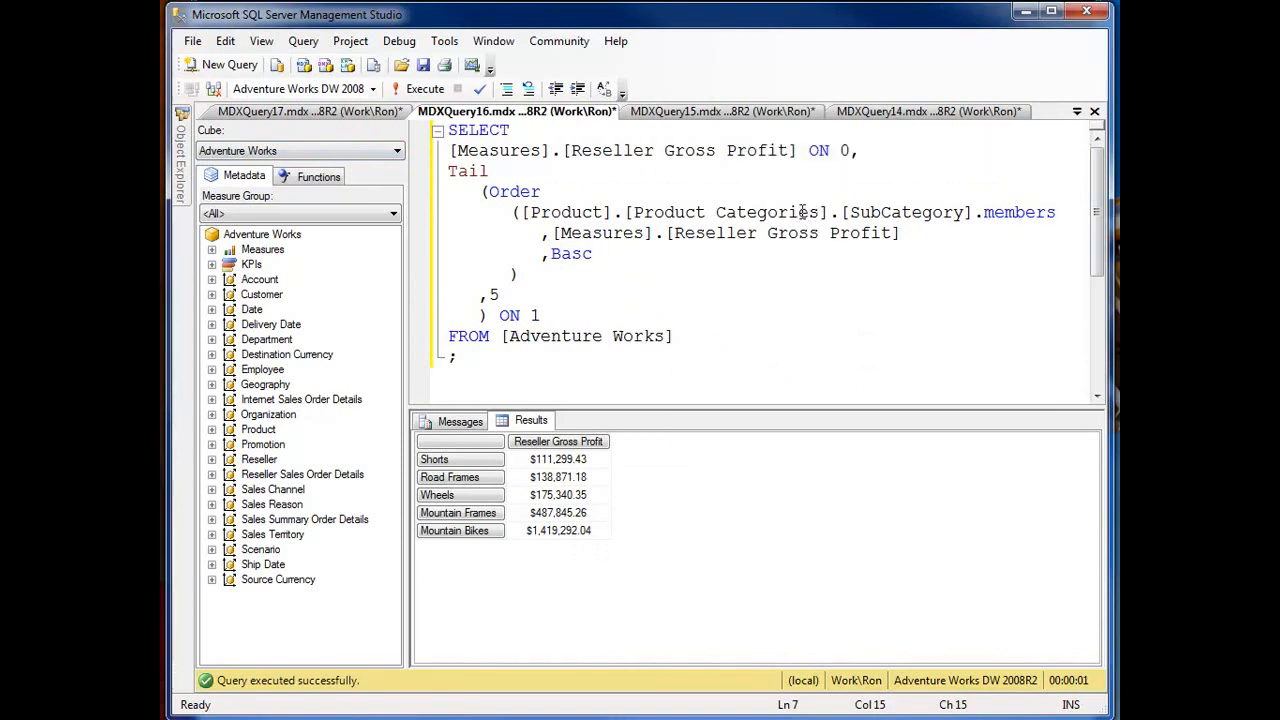
mouse_move(880, 408)
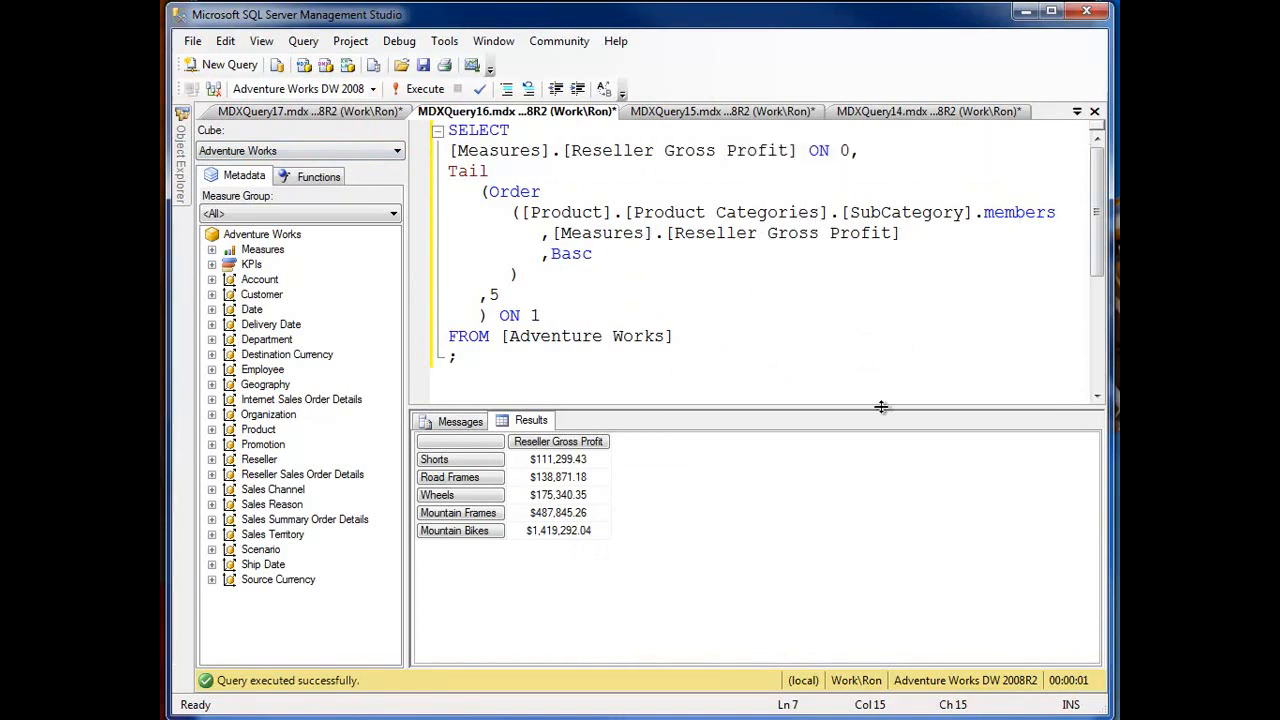